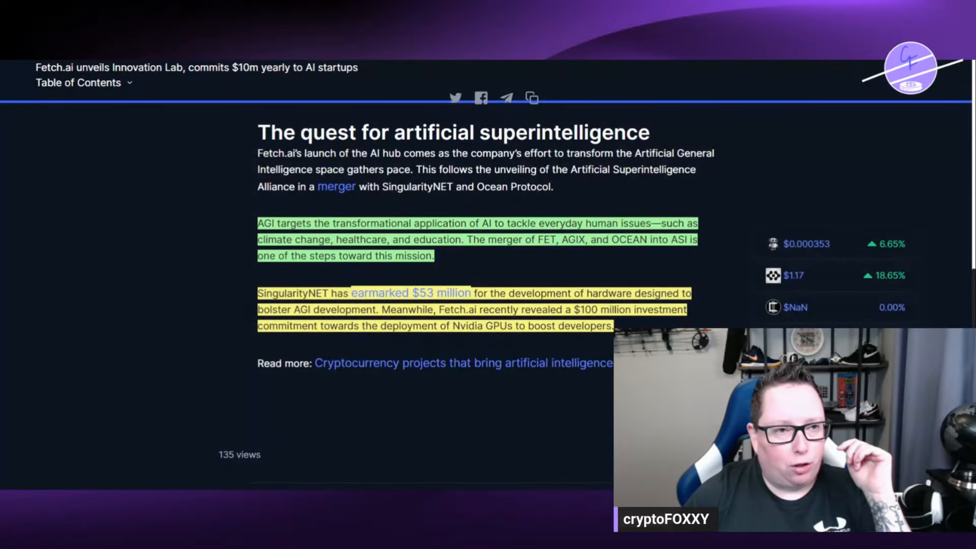
{"action": "scroll", "scroll_direction": "up", "scroll_amount": 3}
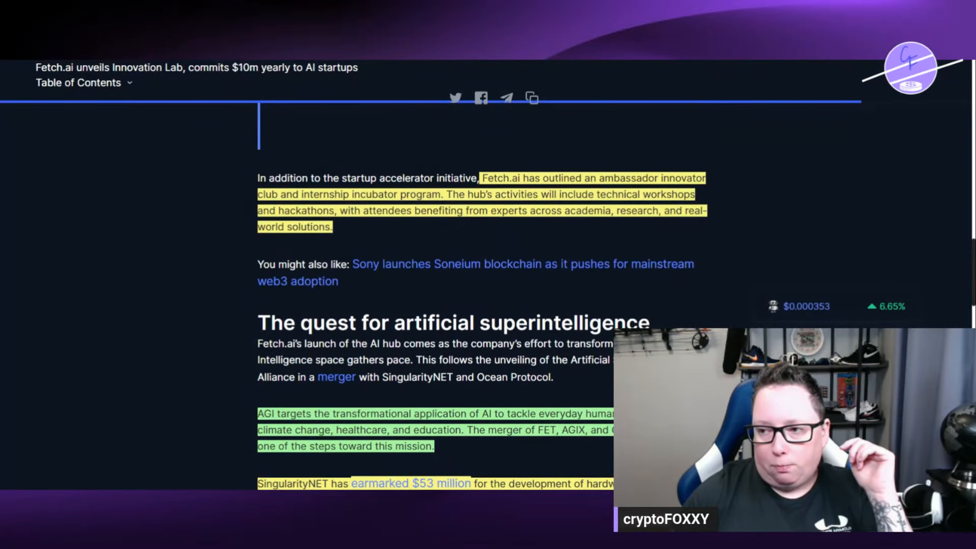
{"action": "scroll", "scroll_direction": "up", "scroll_amount": 3}
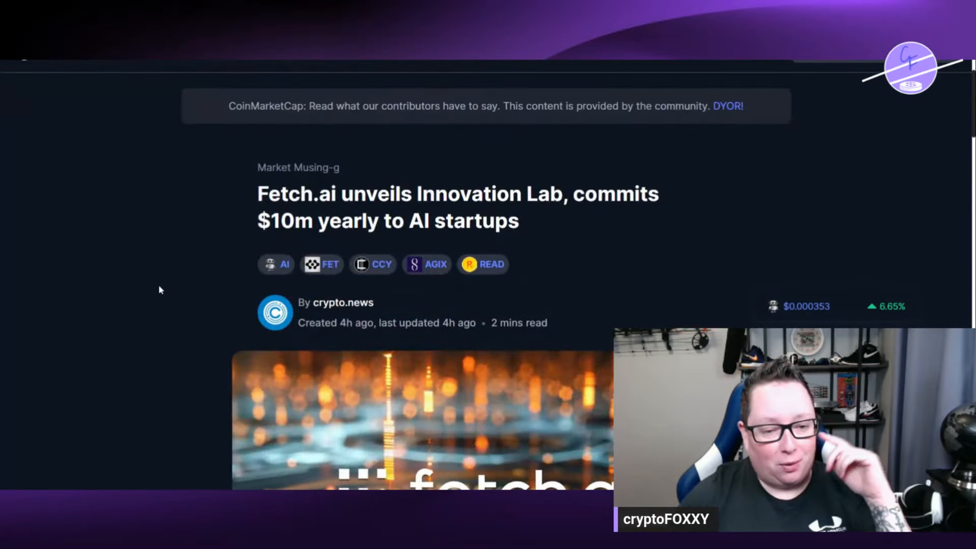
{"action": "mouse_move", "coordinate": [120, 220]}
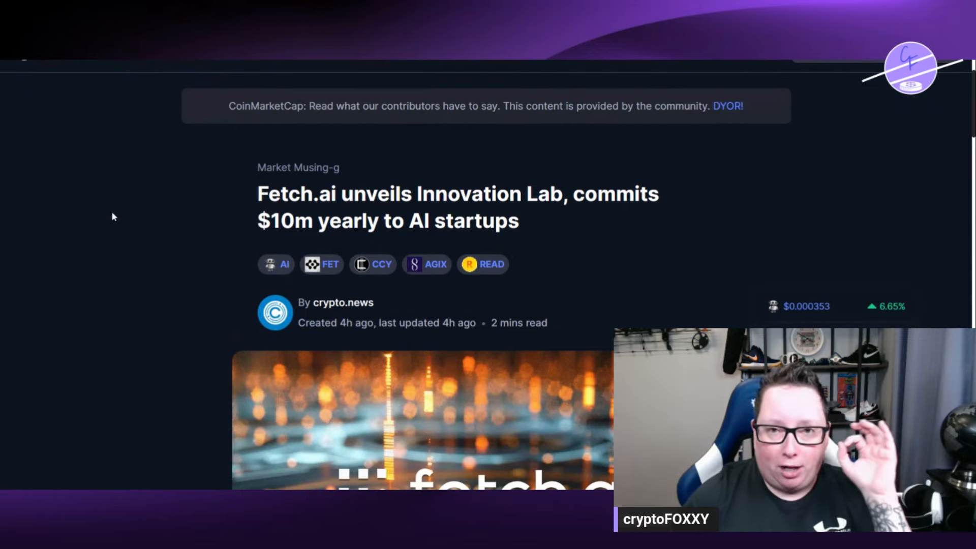
{"action": "scroll", "scroll_direction": "down", "scroll_amount": 3}
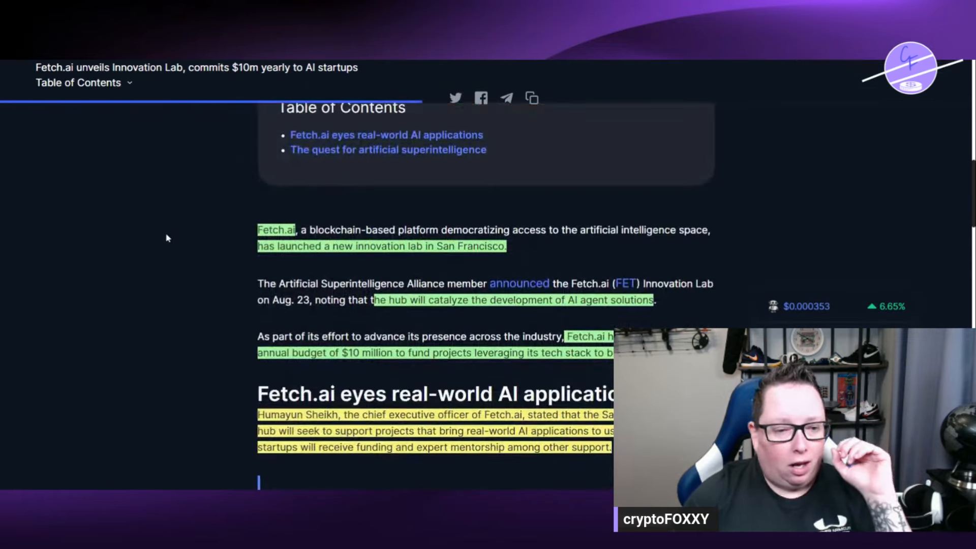
{"action": "scroll", "scroll_direction": "down", "scroll_amount": 3}
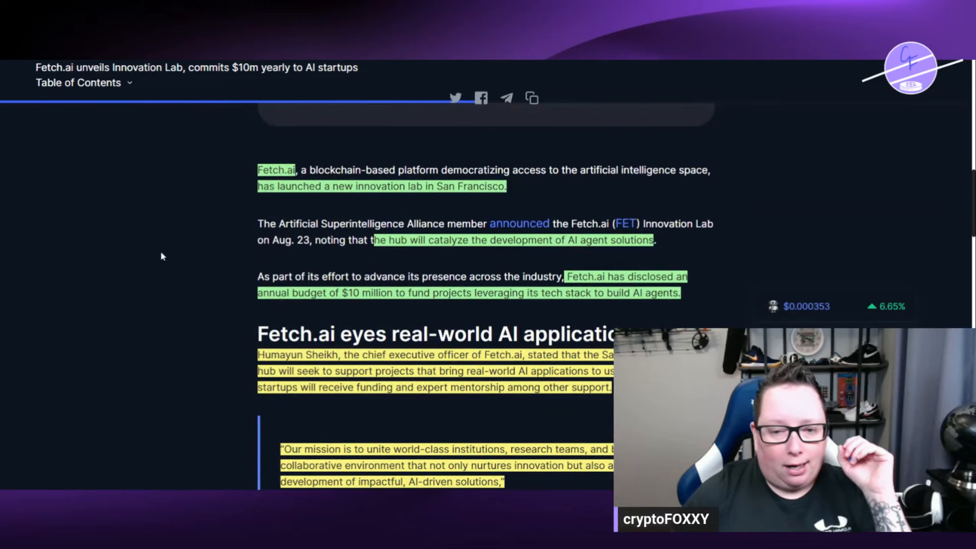
{"action": "scroll", "scroll_direction": "down", "scroll_amount": 3}
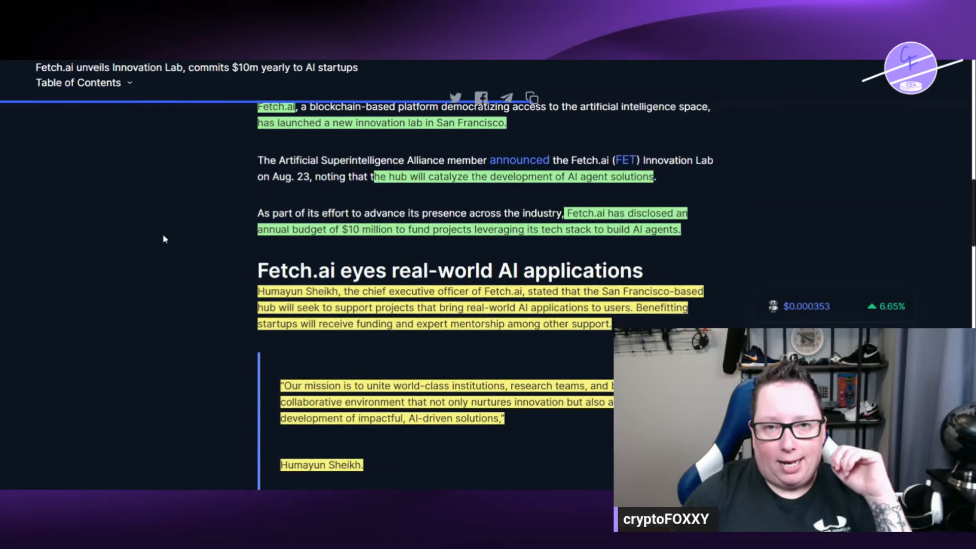
{"action": "mouse_move", "coordinate": [166, 244]}
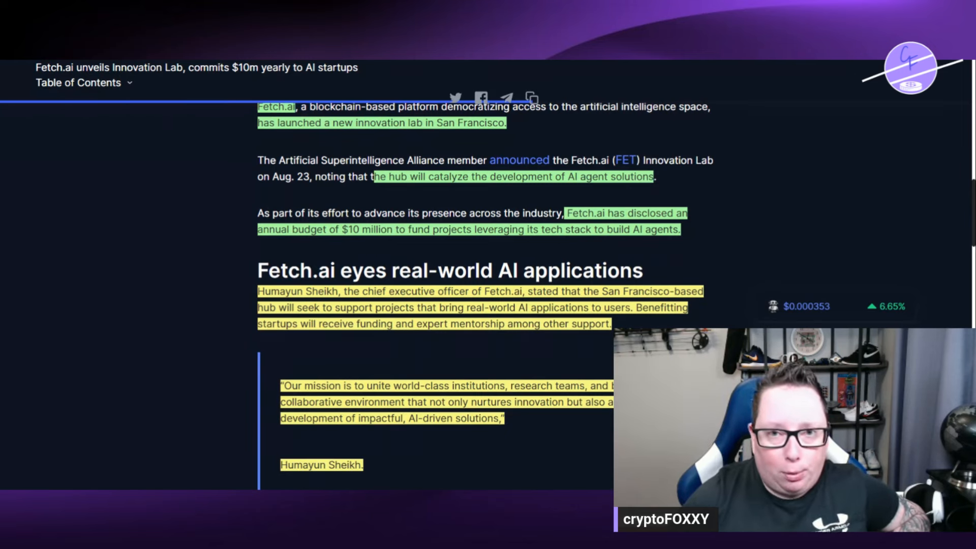
{"action": "mouse_move", "coordinate": [148, 191]}
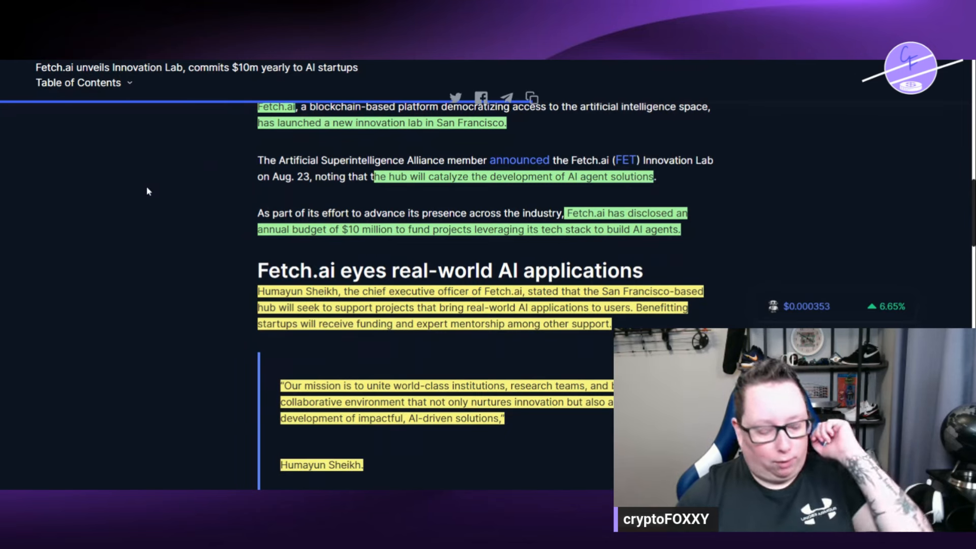
{"action": "mouse_move", "coordinate": [150, 203]}
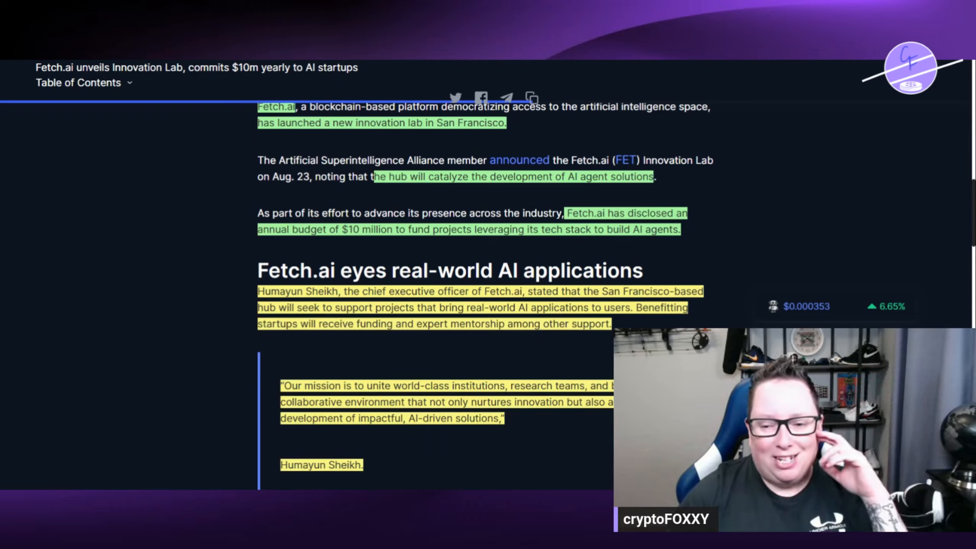
{"action": "scroll", "scroll_direction": "down", "scroll_amount": 3}
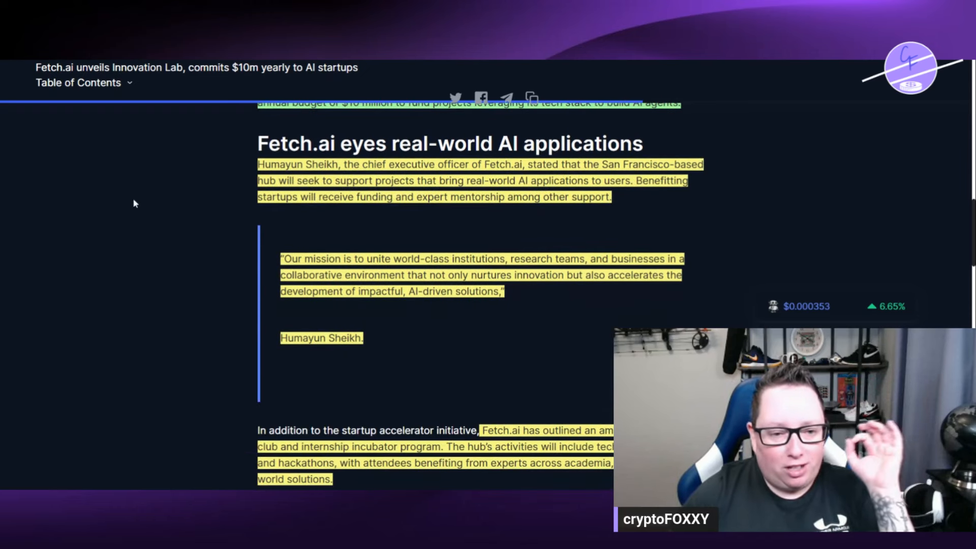
{"action": "mouse_move", "coordinate": [124, 187]}
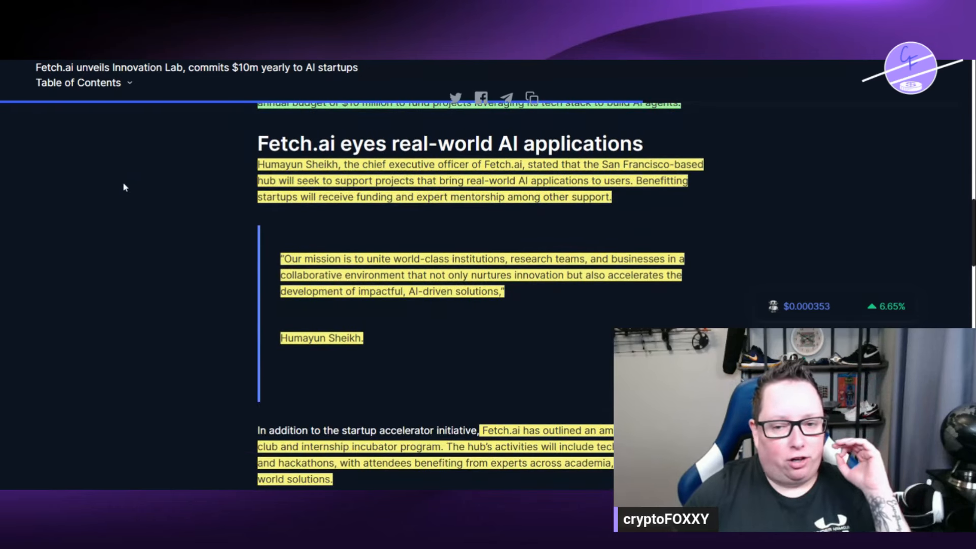
{"action": "mouse_move", "coordinate": [96, 193]}
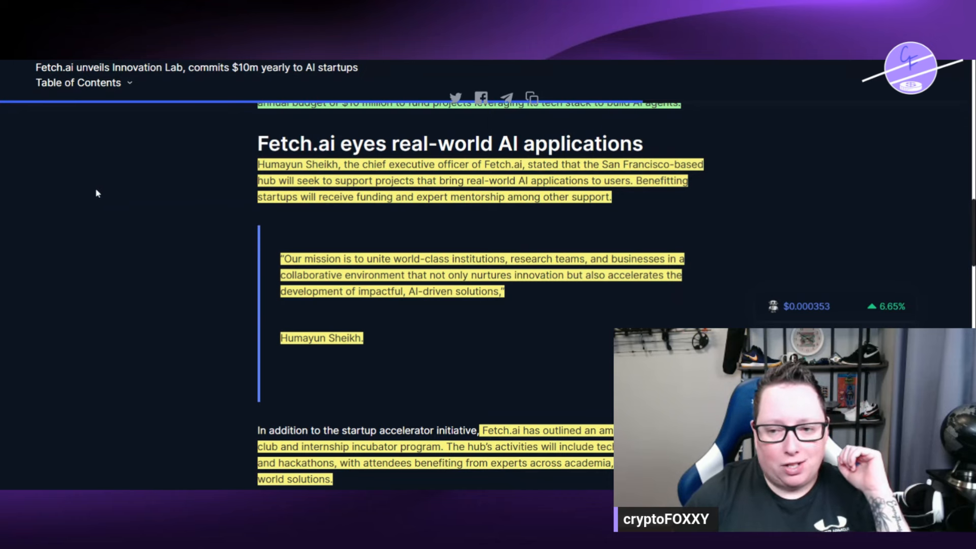
{"action": "mouse_move", "coordinate": [123, 259]}
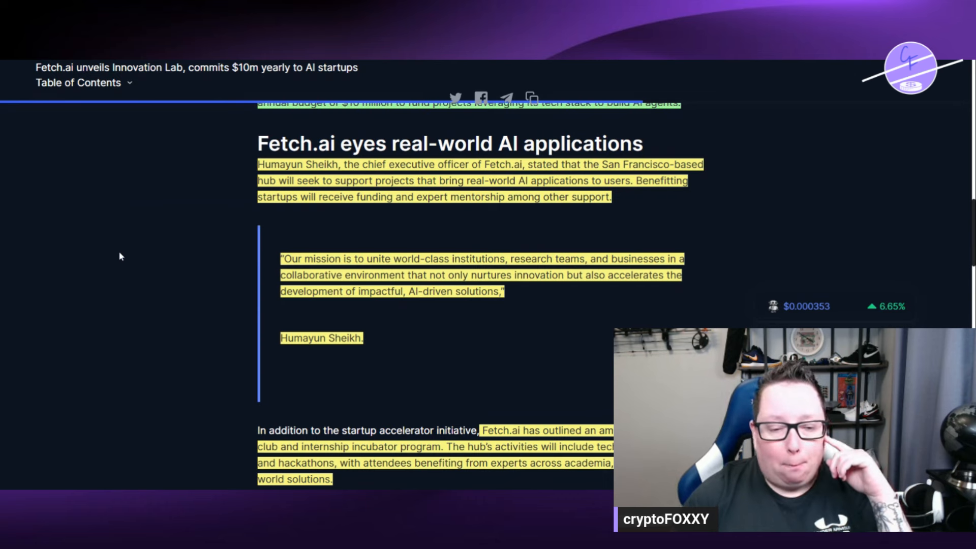
{"action": "mouse_move", "coordinate": [167, 291]}
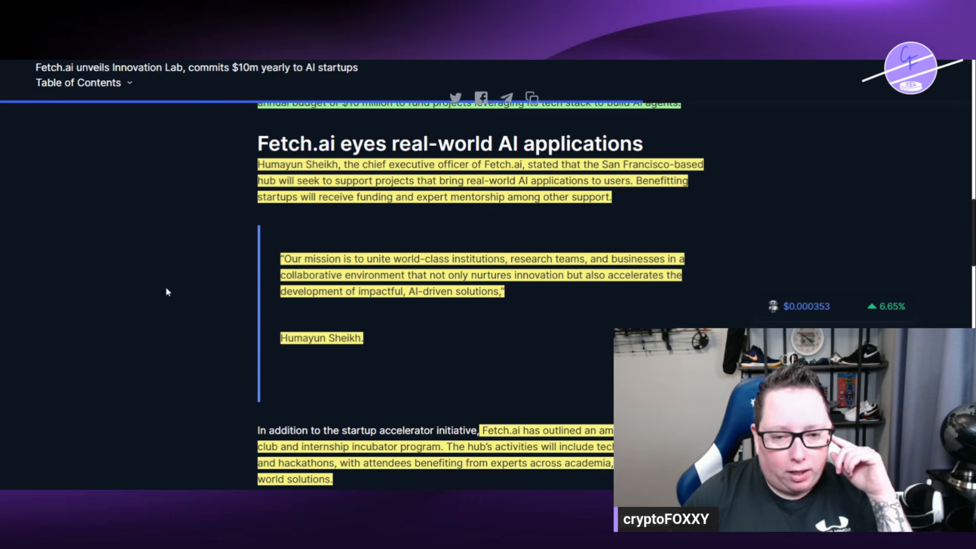
{"action": "mouse_move", "coordinate": [132, 299]}
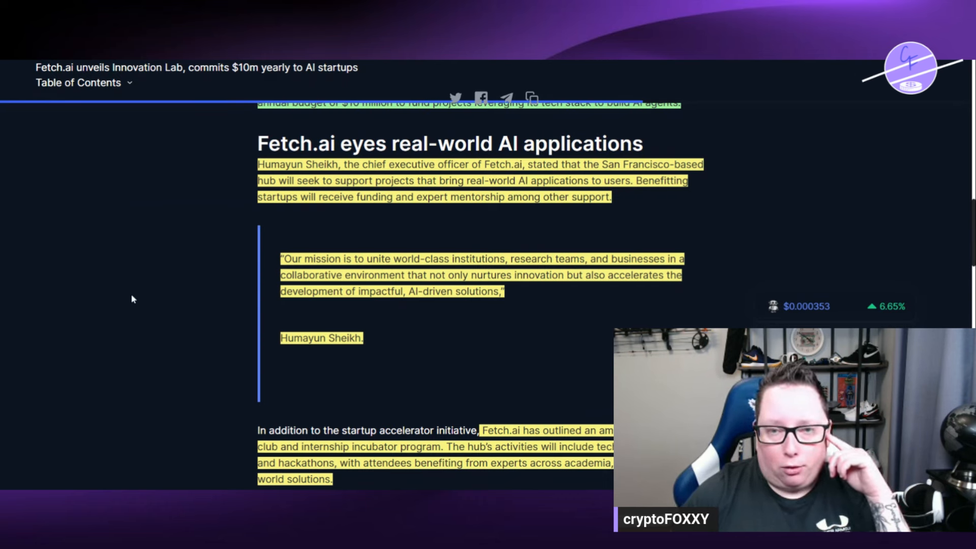
{"action": "scroll", "scroll_direction": "down", "scroll_amount": 3}
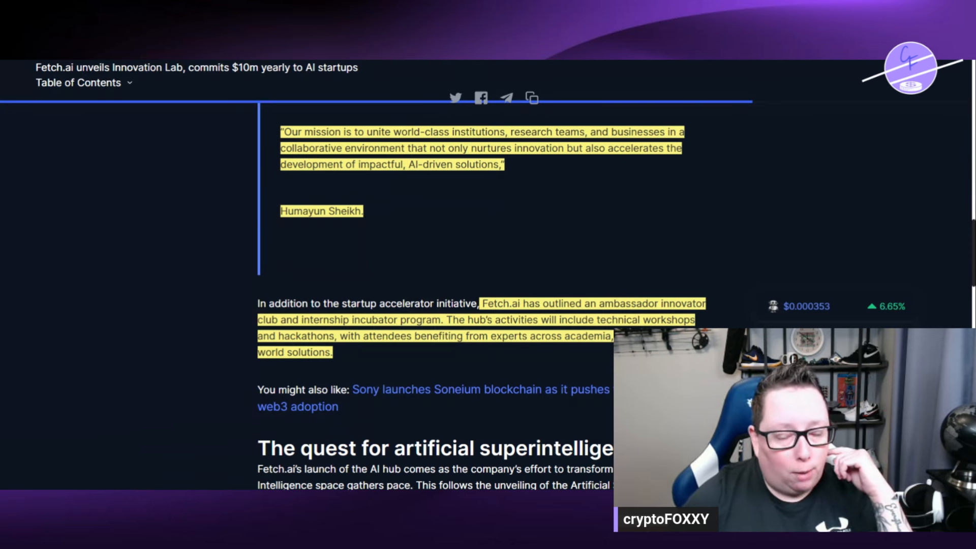
{"action": "scroll", "scroll_direction": "down", "scroll_amount": 3}
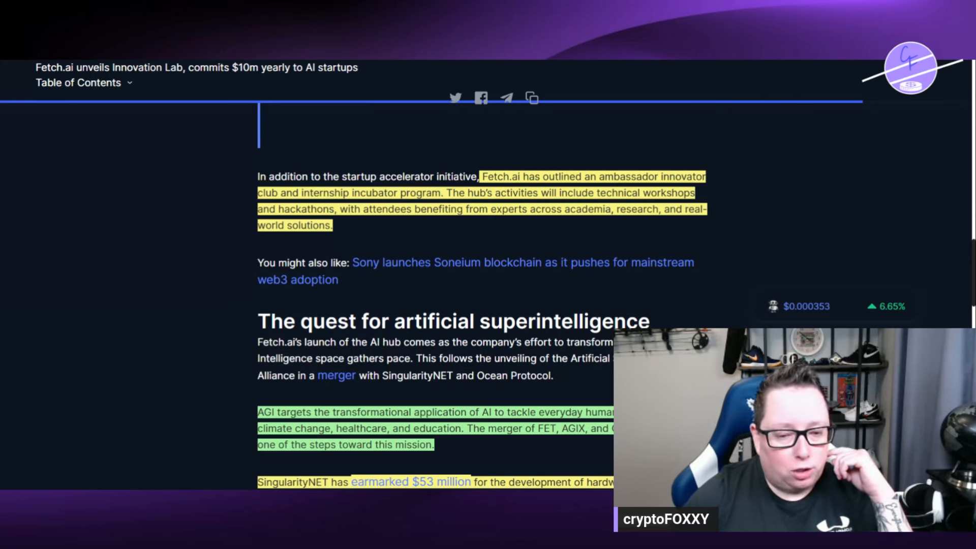
{"action": "scroll", "scroll_direction": "down", "scroll_amount": 3}
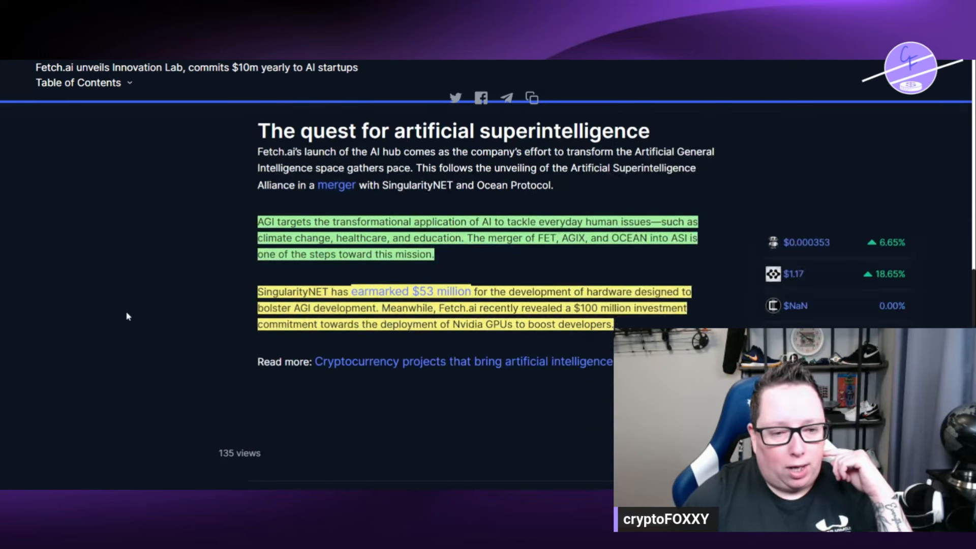
{"action": "scroll", "scroll_direction": "down", "scroll_amount": 3}
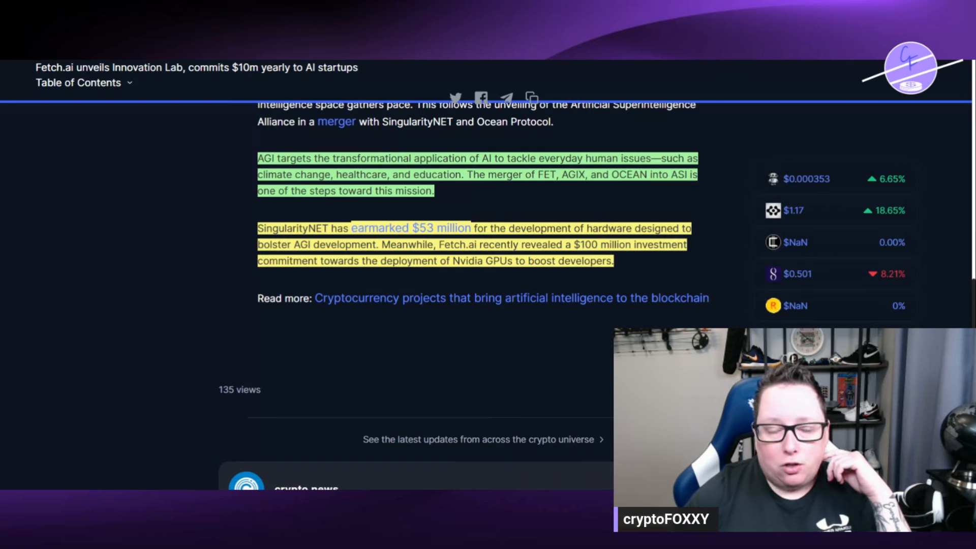
{"action": "scroll", "scroll_direction": "down", "scroll_amount": 3}
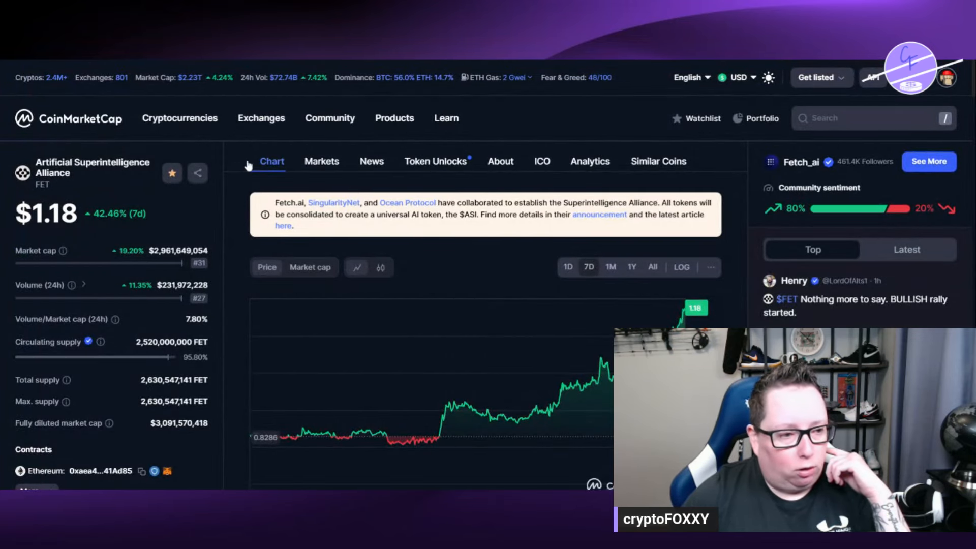
{"action": "scroll", "scroll_direction": "down", "scroll_amount": 3}
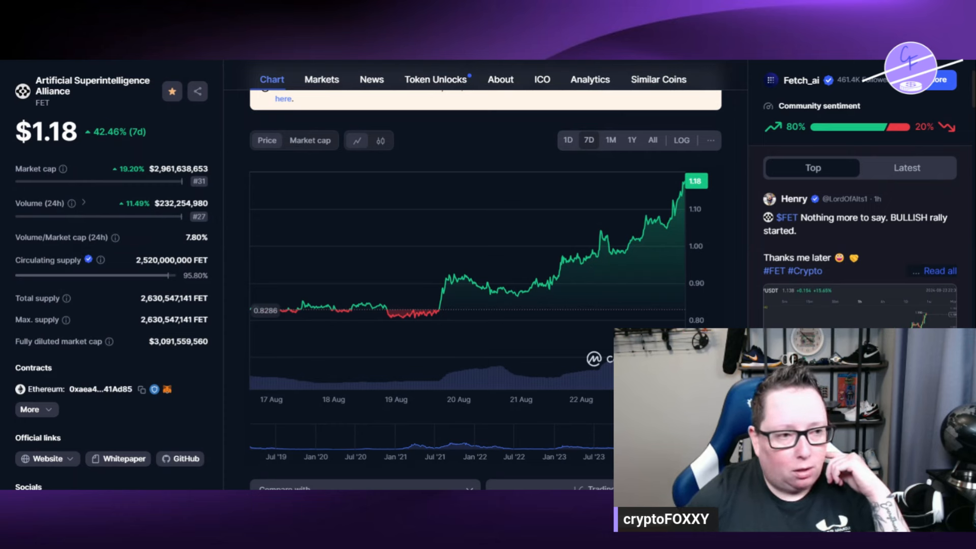
{"action": "mouse_move", "coordinate": [66, 198]}
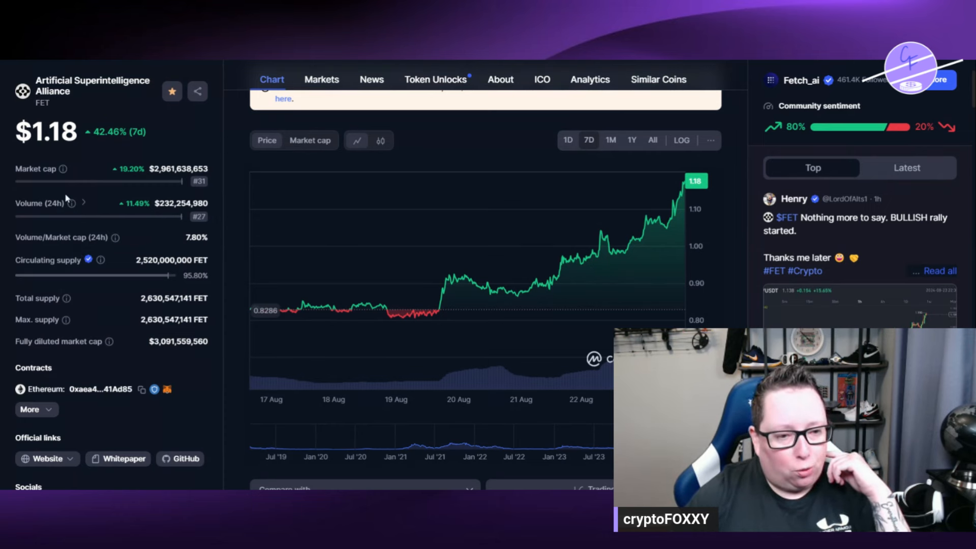